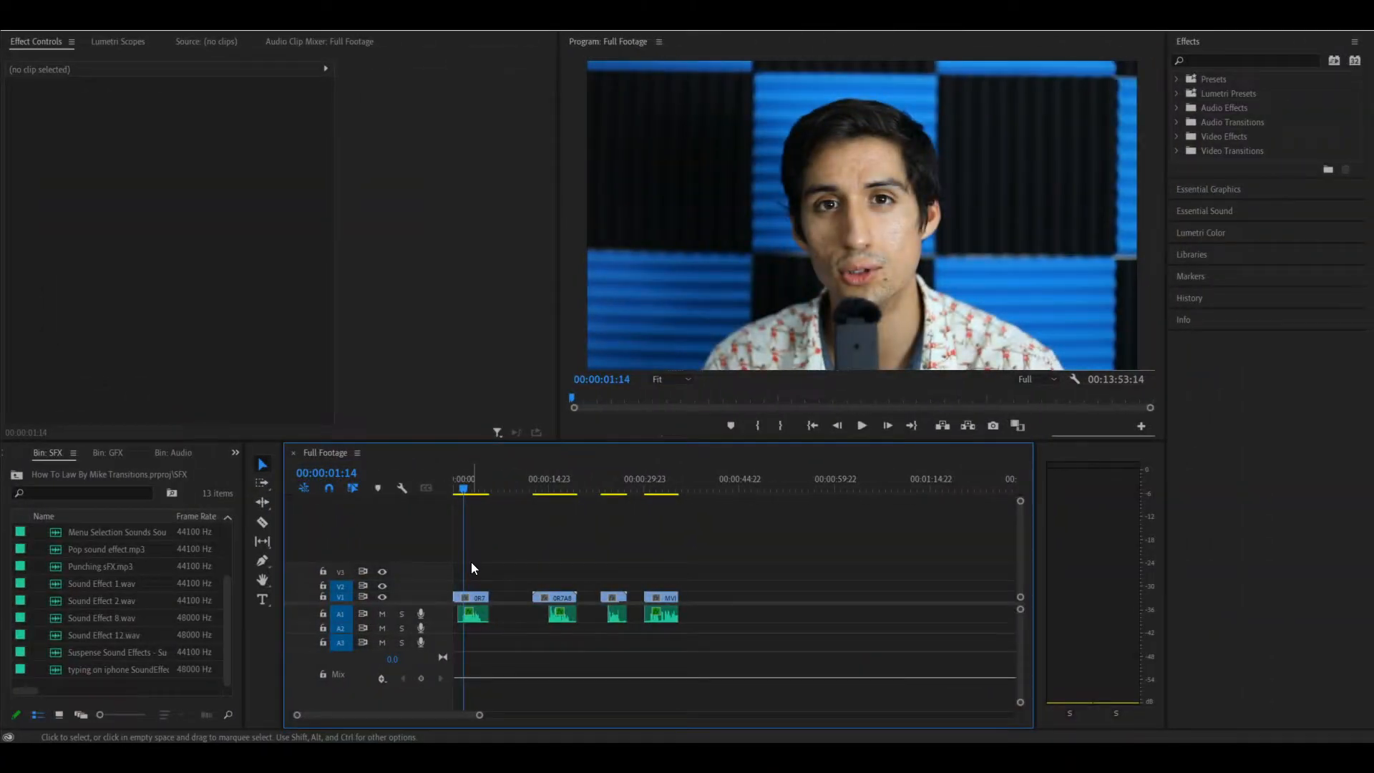
Ripple delete the leading gap so the first whip clip starts at zero
click(549, 478)
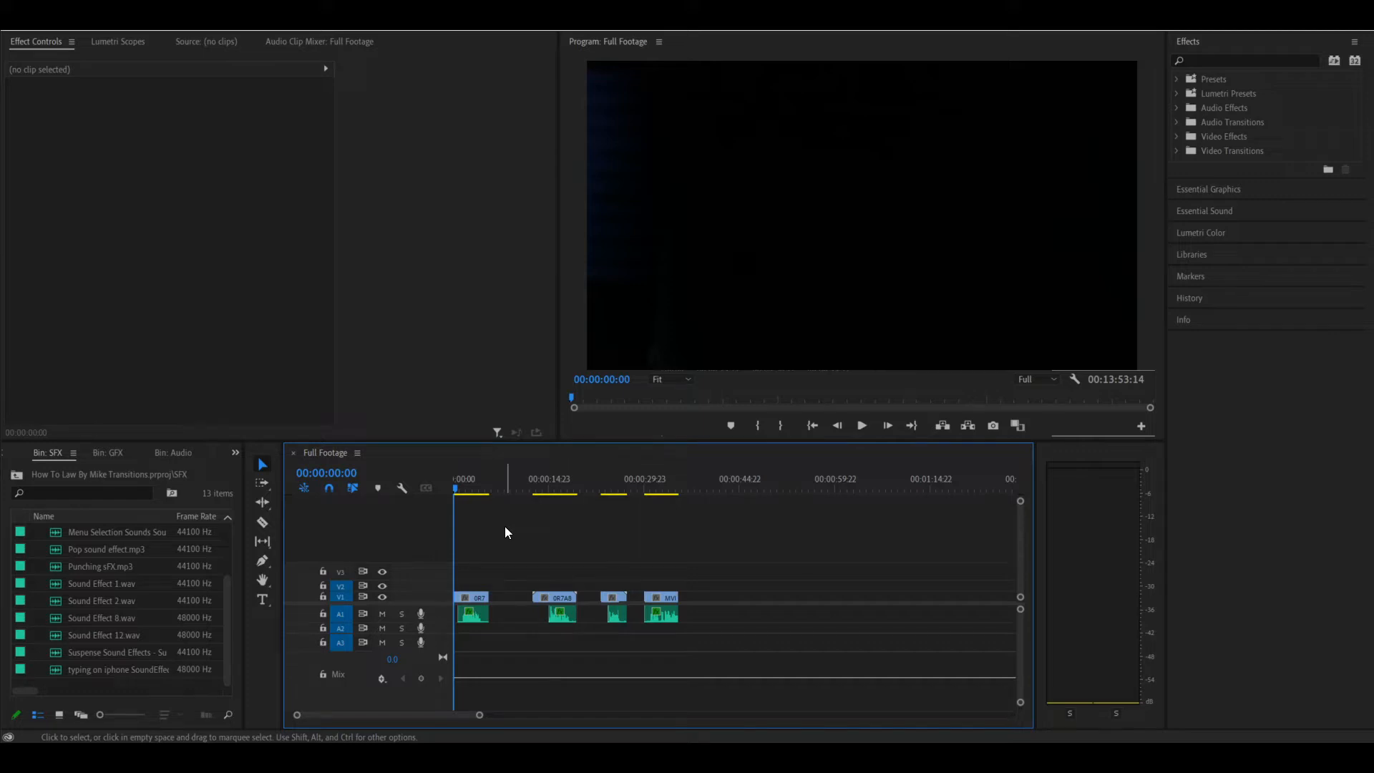
click(862, 425)
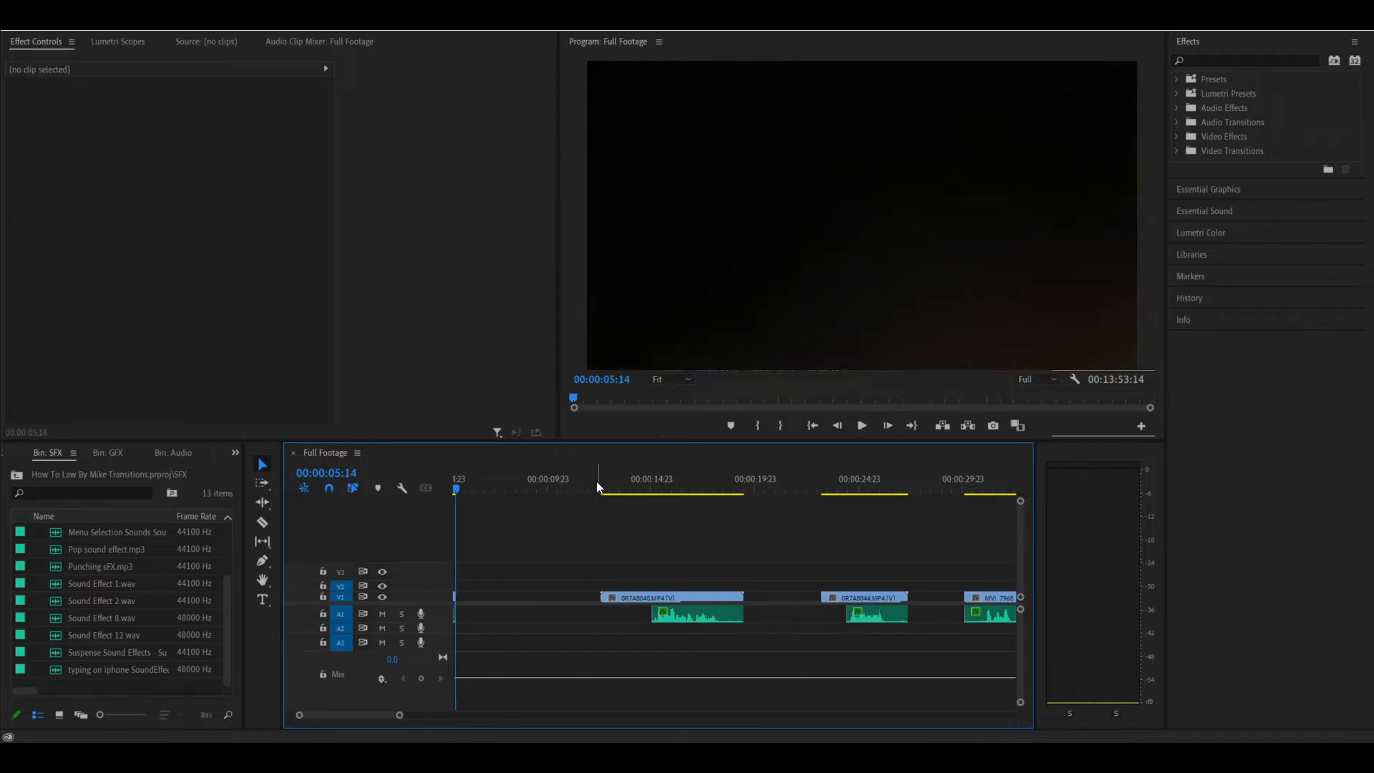
click(603, 488)
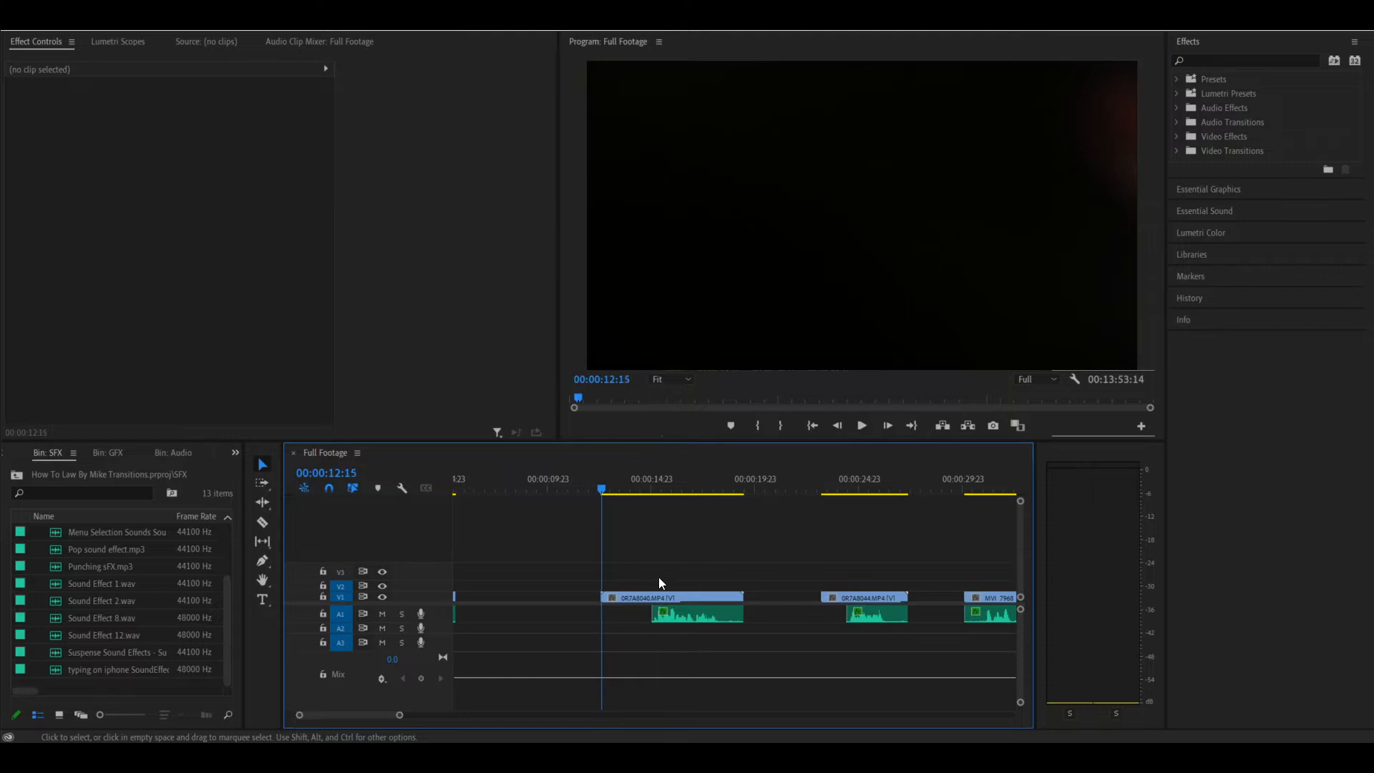
click(525, 597)
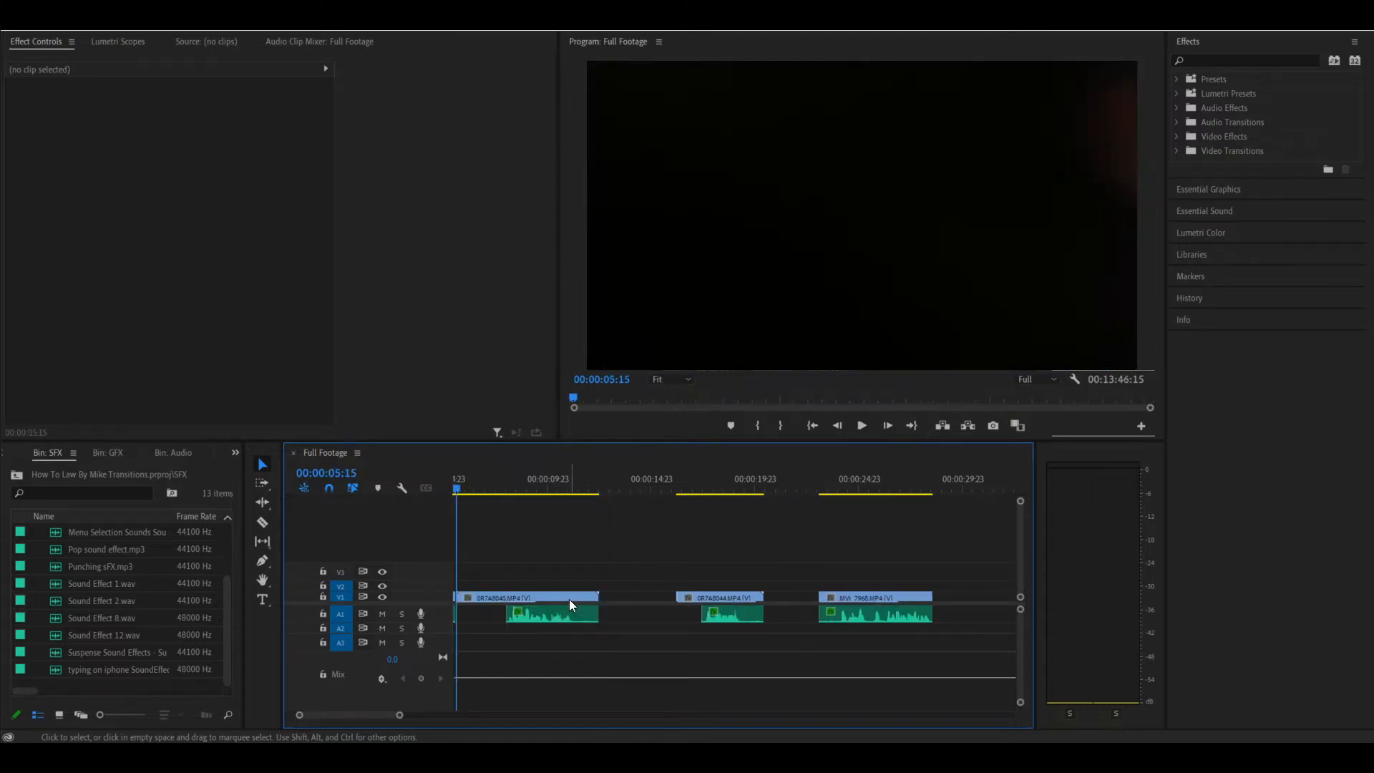
Select the first whip clip and preview it to locate the whip moment near eleven seconds
click(503, 488)
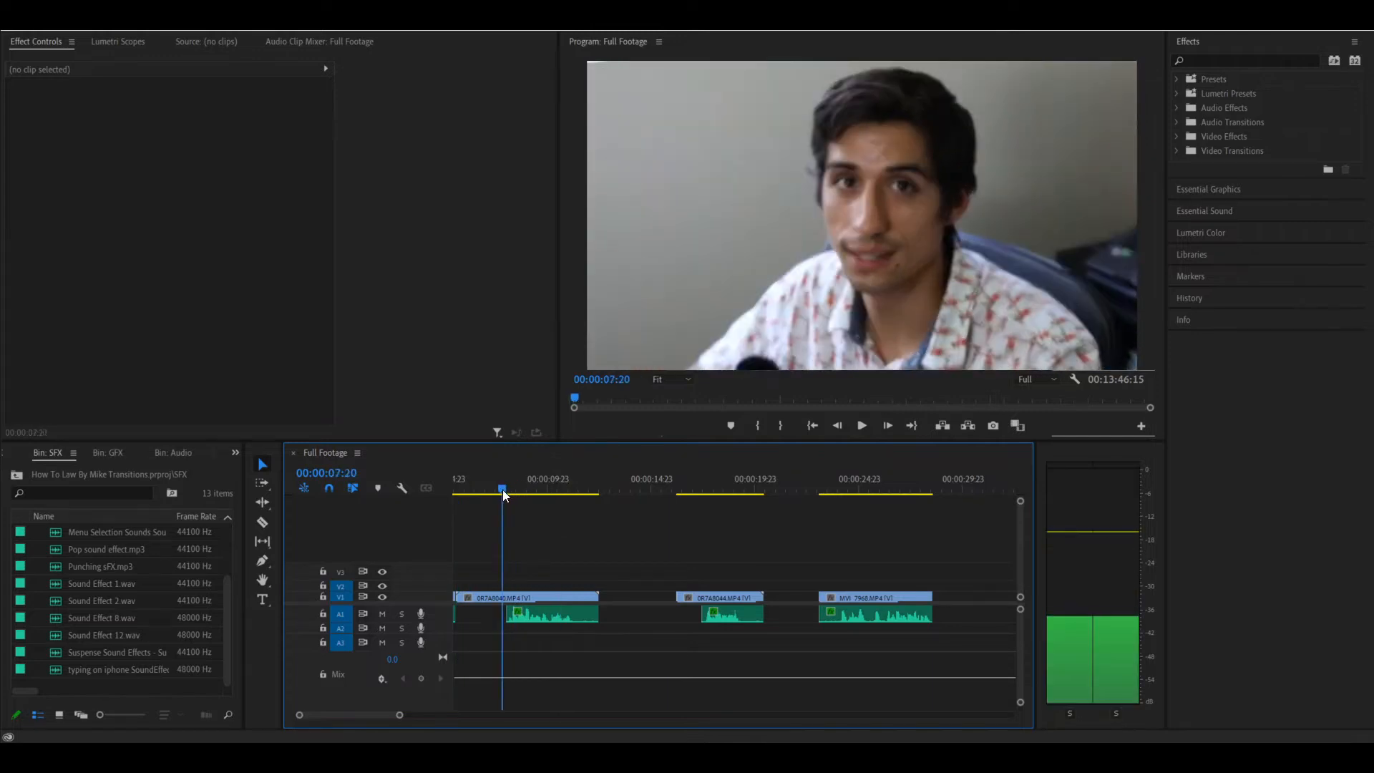
click(860, 425)
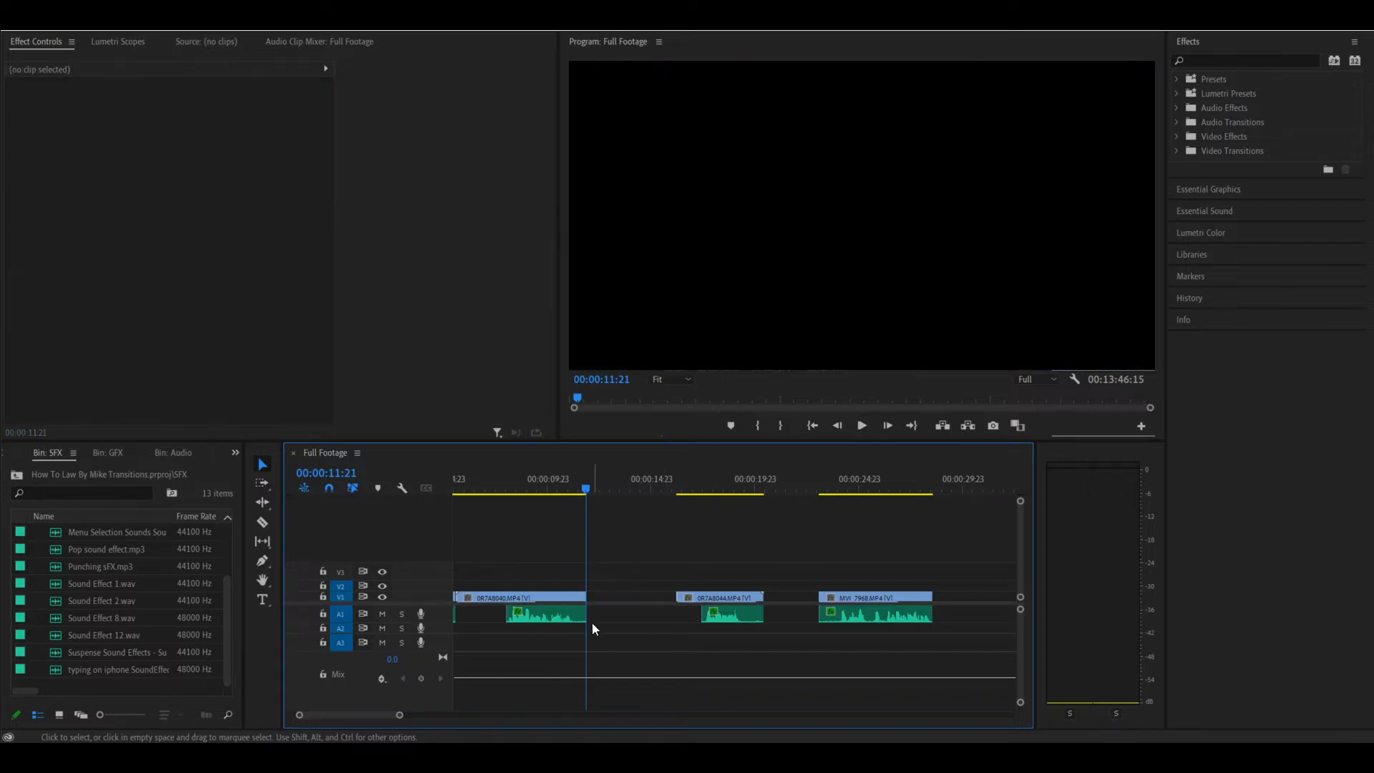
Locate the whip in clip 2 and delete the gap so it follows clip 1 directly
click(684, 489)
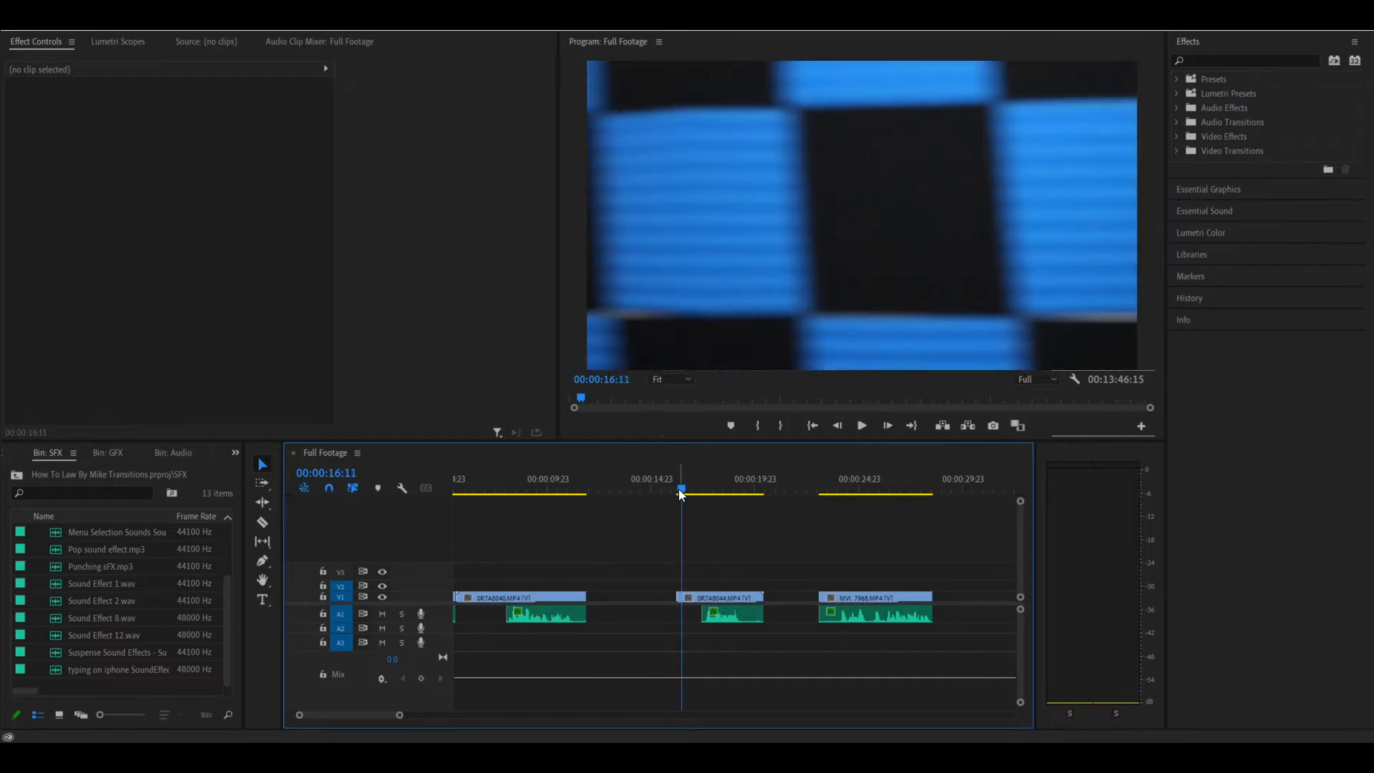
mouse_move(772, 255)
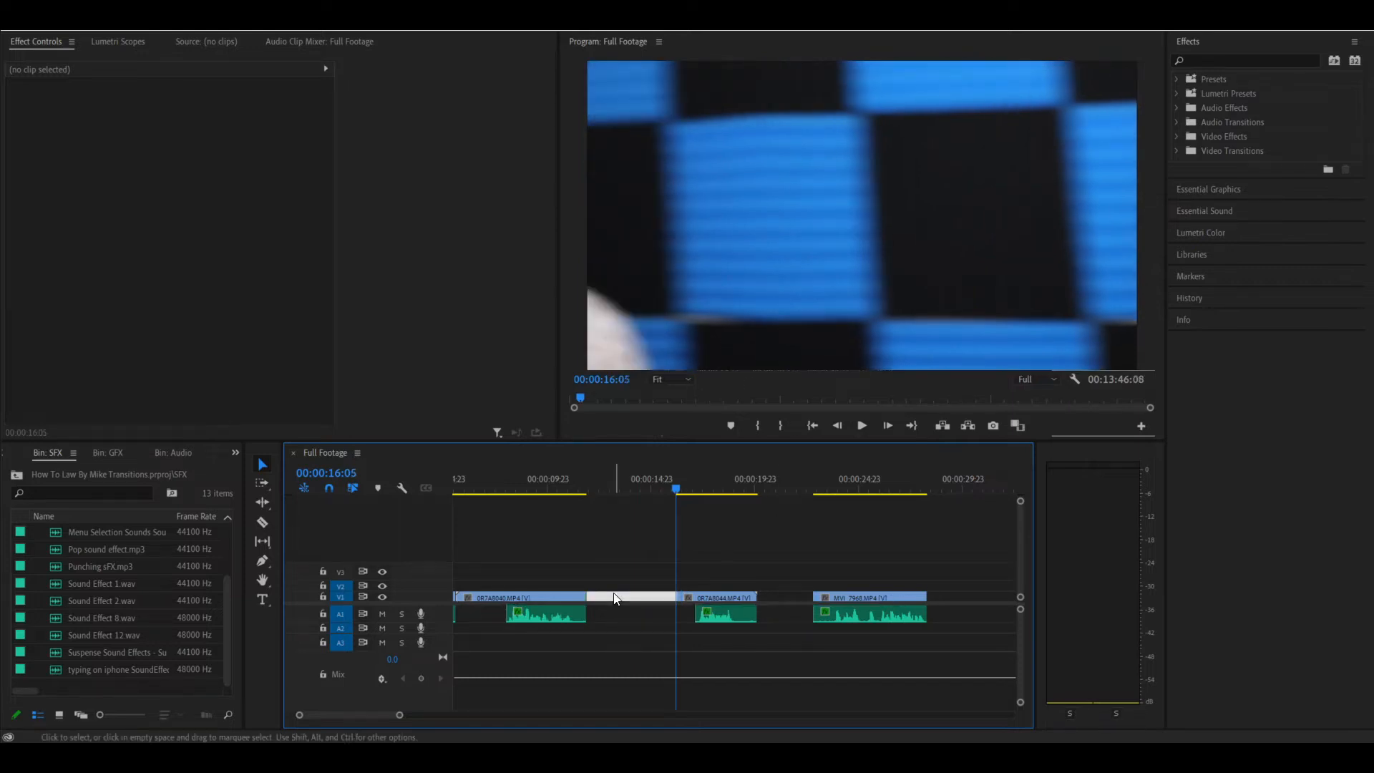
click(585, 490)
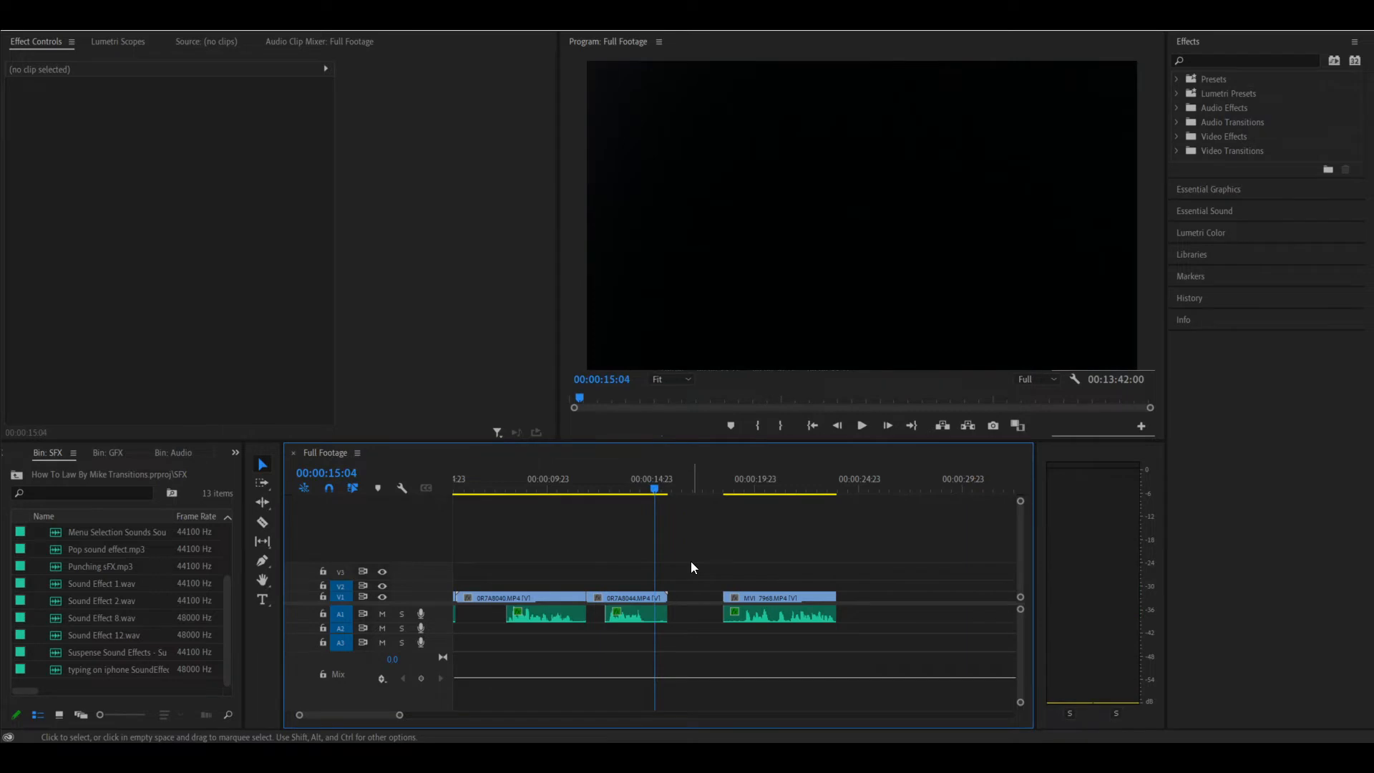
mouse_move(685, 530)
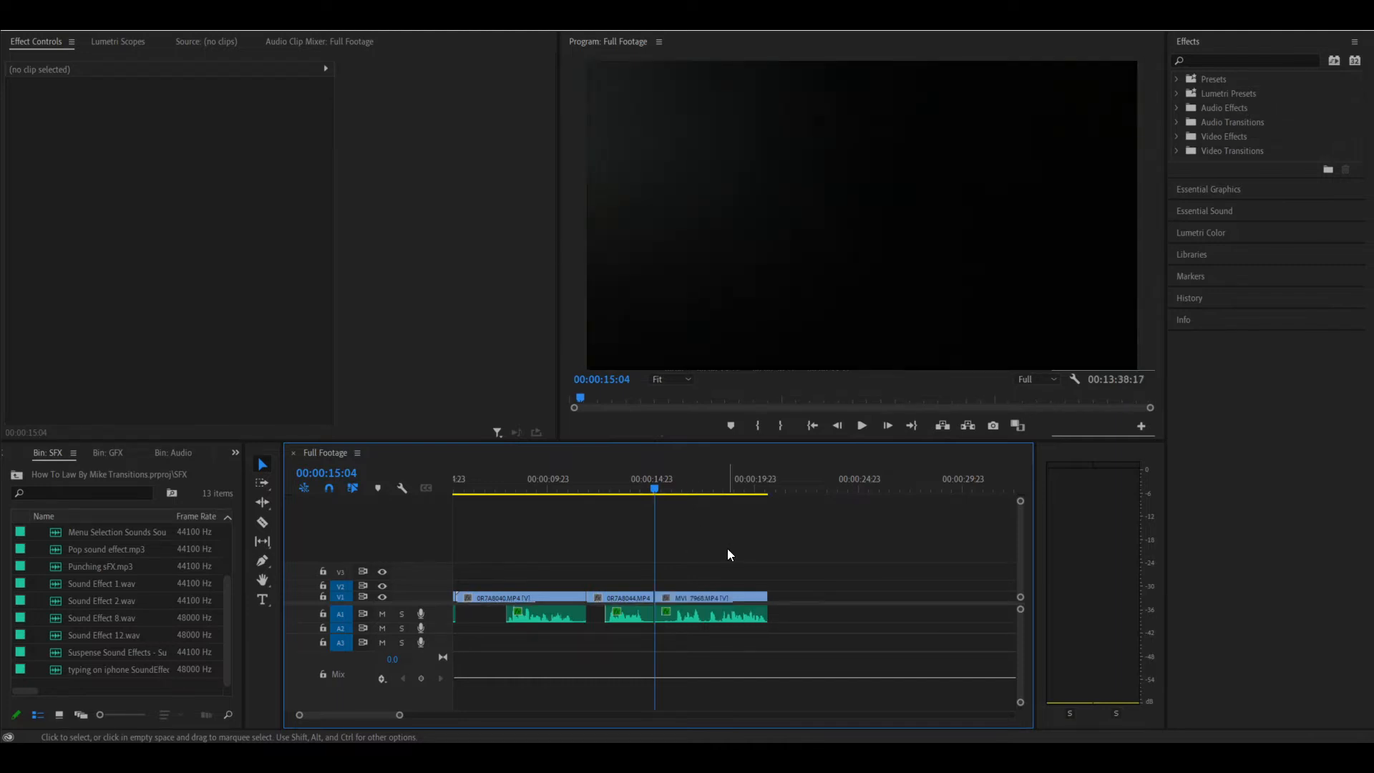
mouse_move(702, 542)
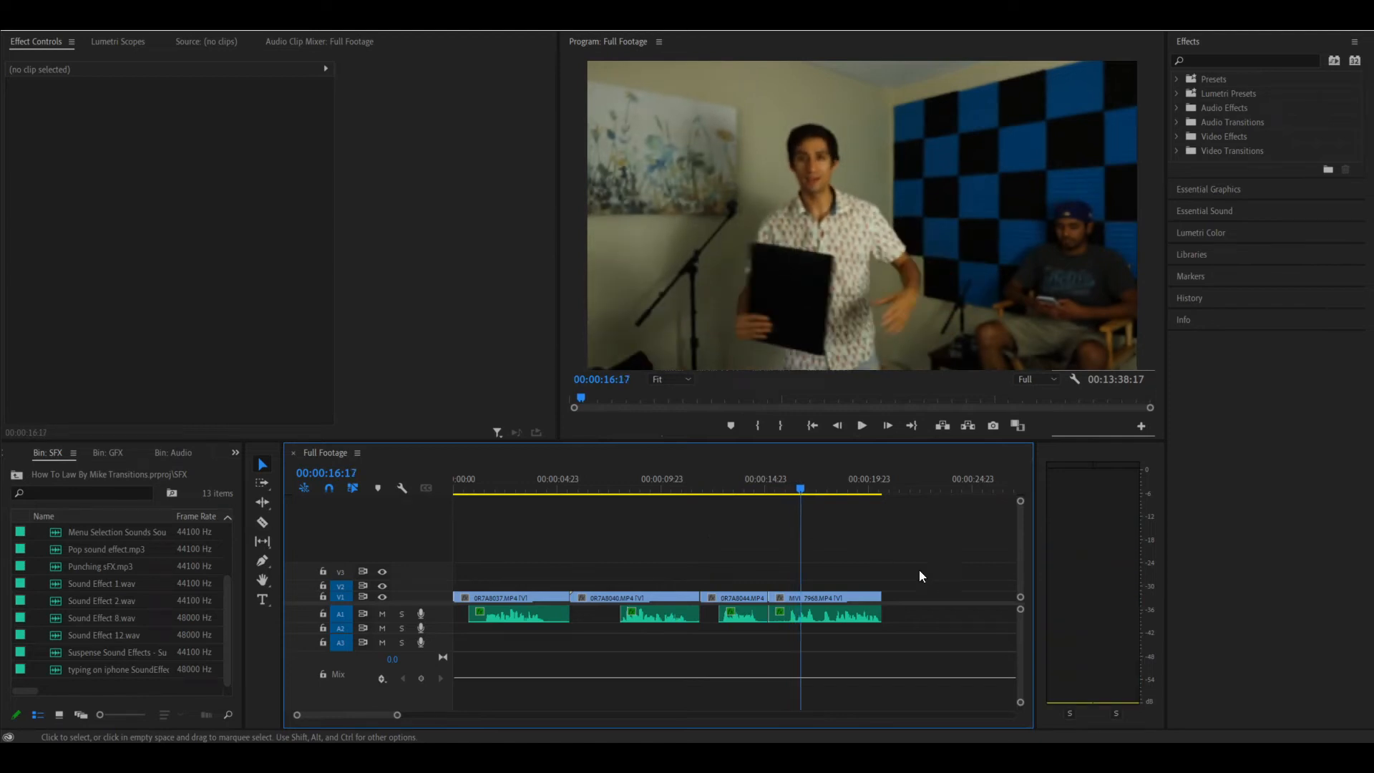
mouse_move(570, 522)
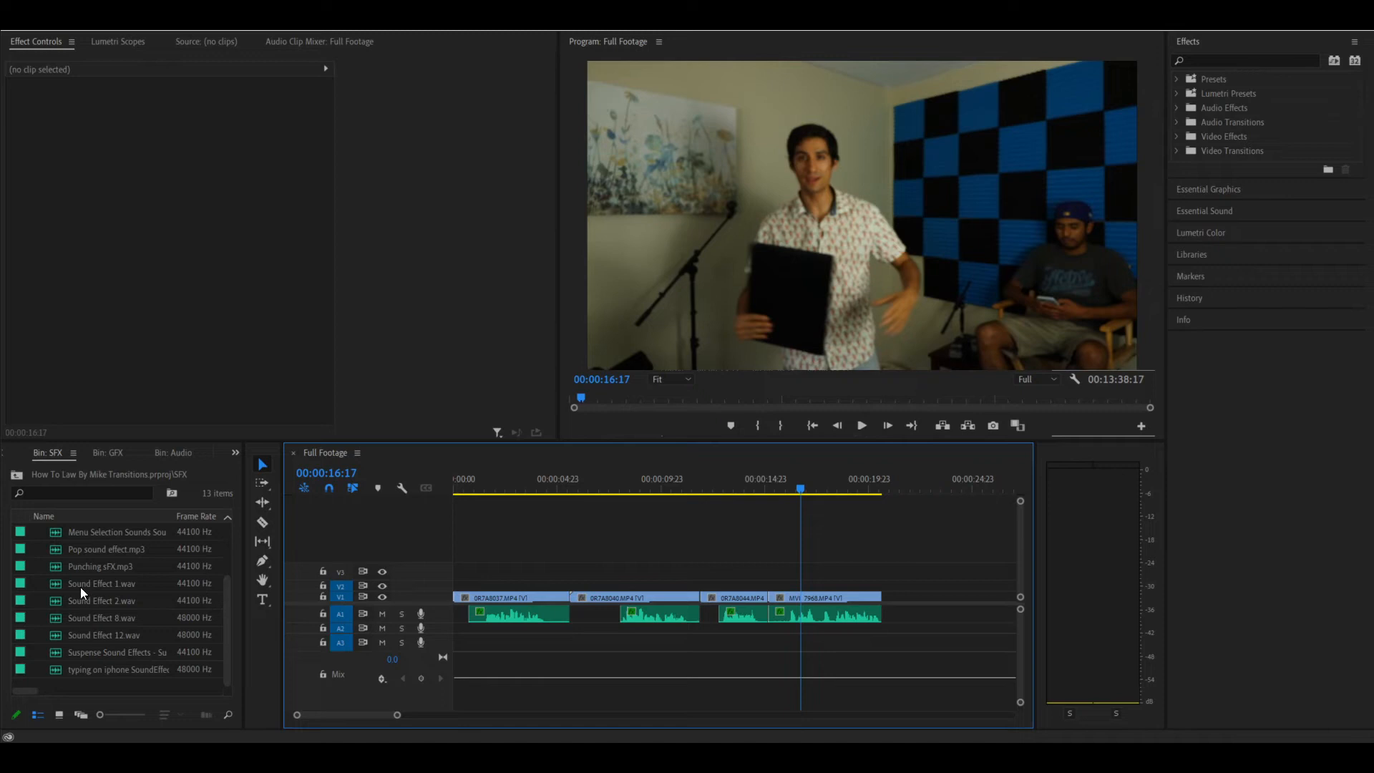
Preview Sound Effect 1.wav and place short whooshes on track A2 at the whip cuts
double_click(100, 584)
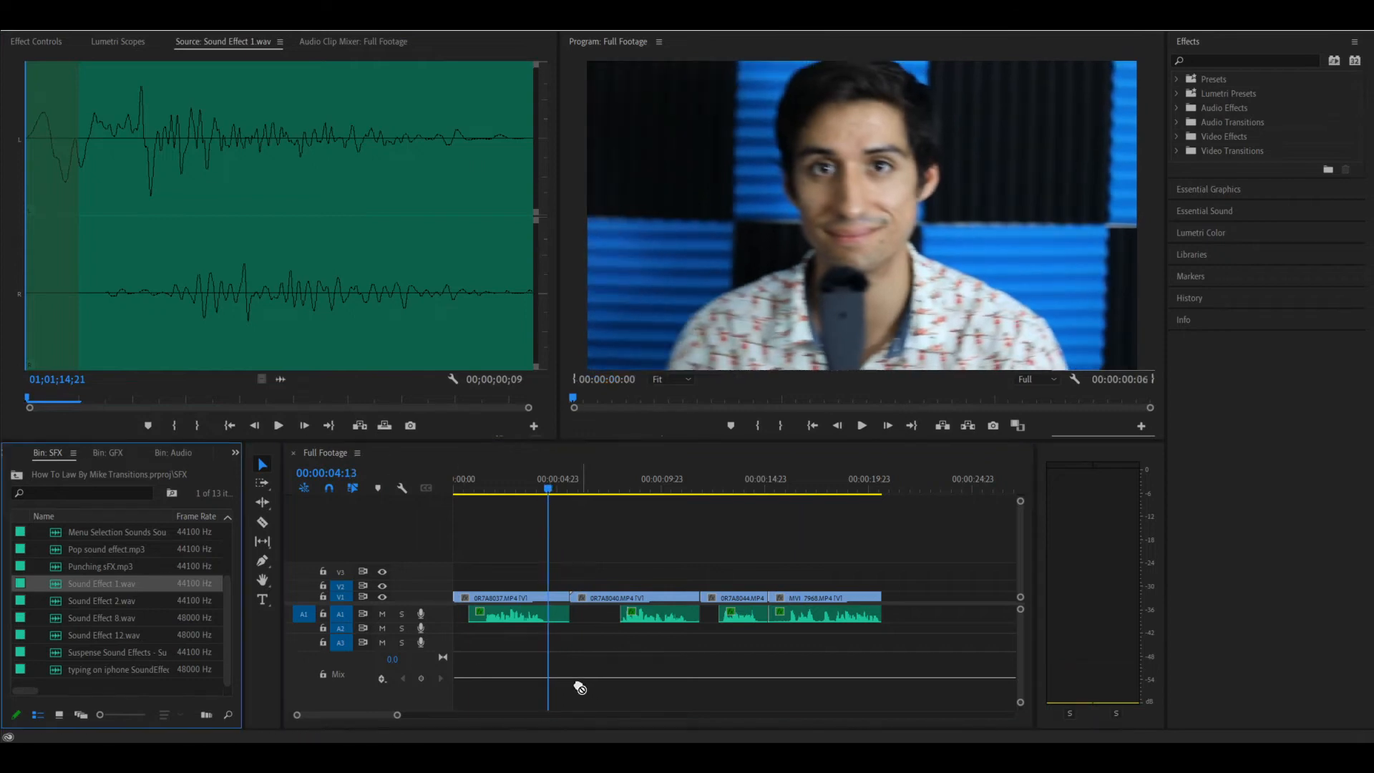
click(616, 488)
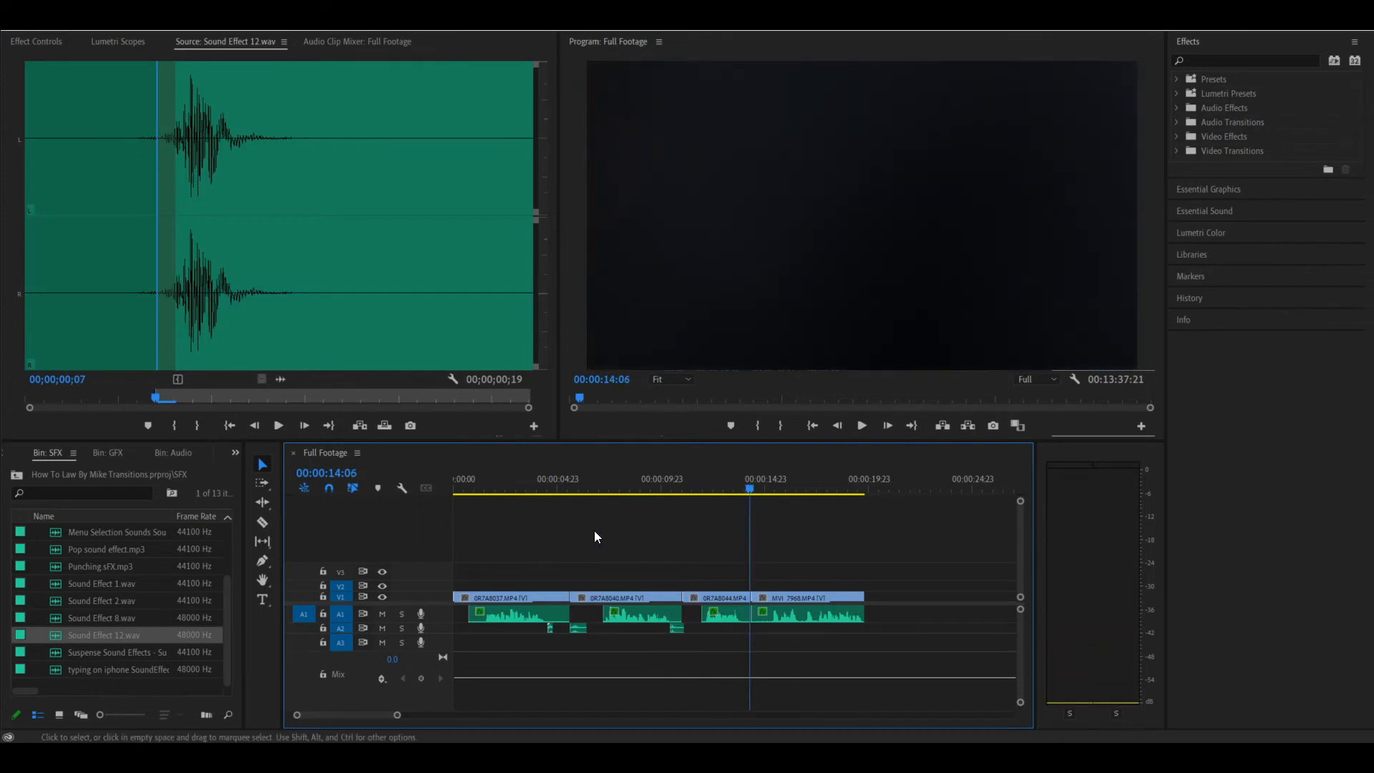
scroll(up, 3)
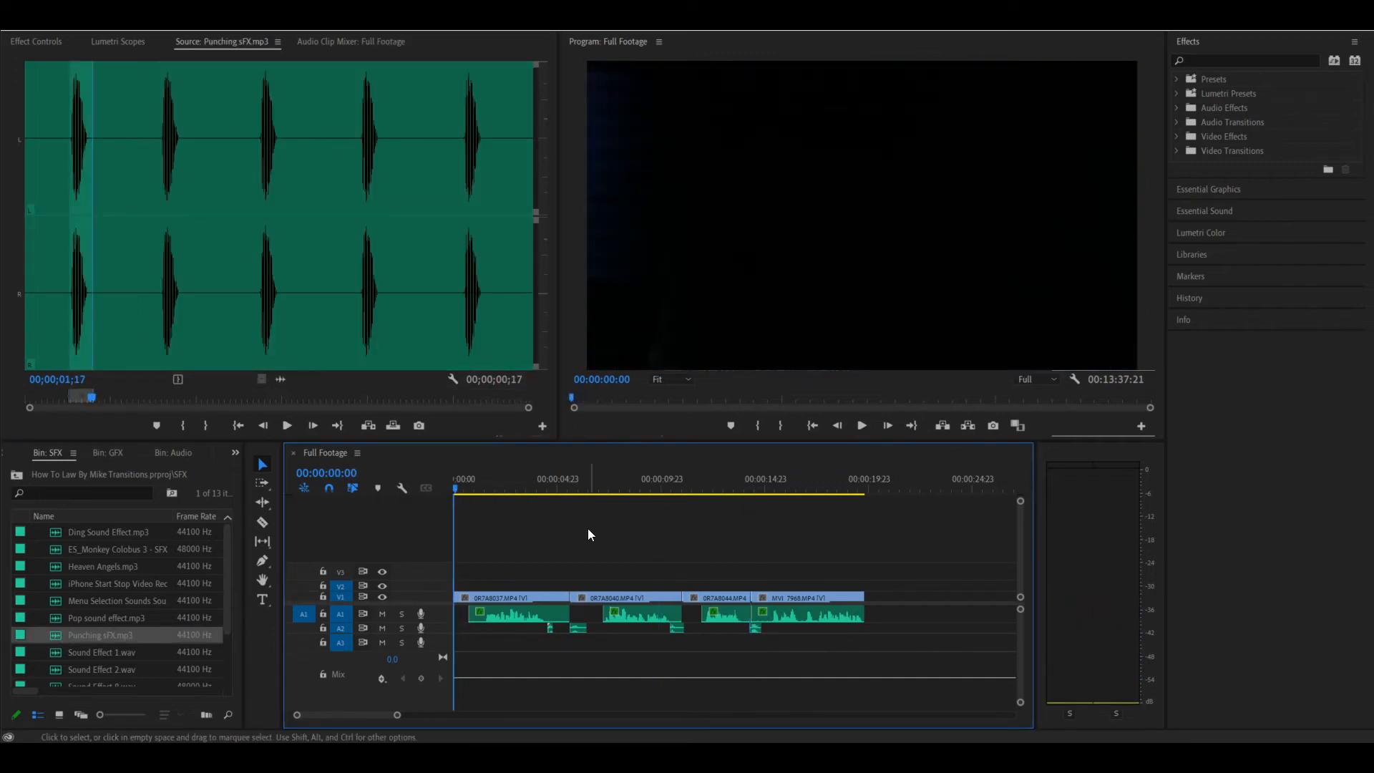
click(860, 425)
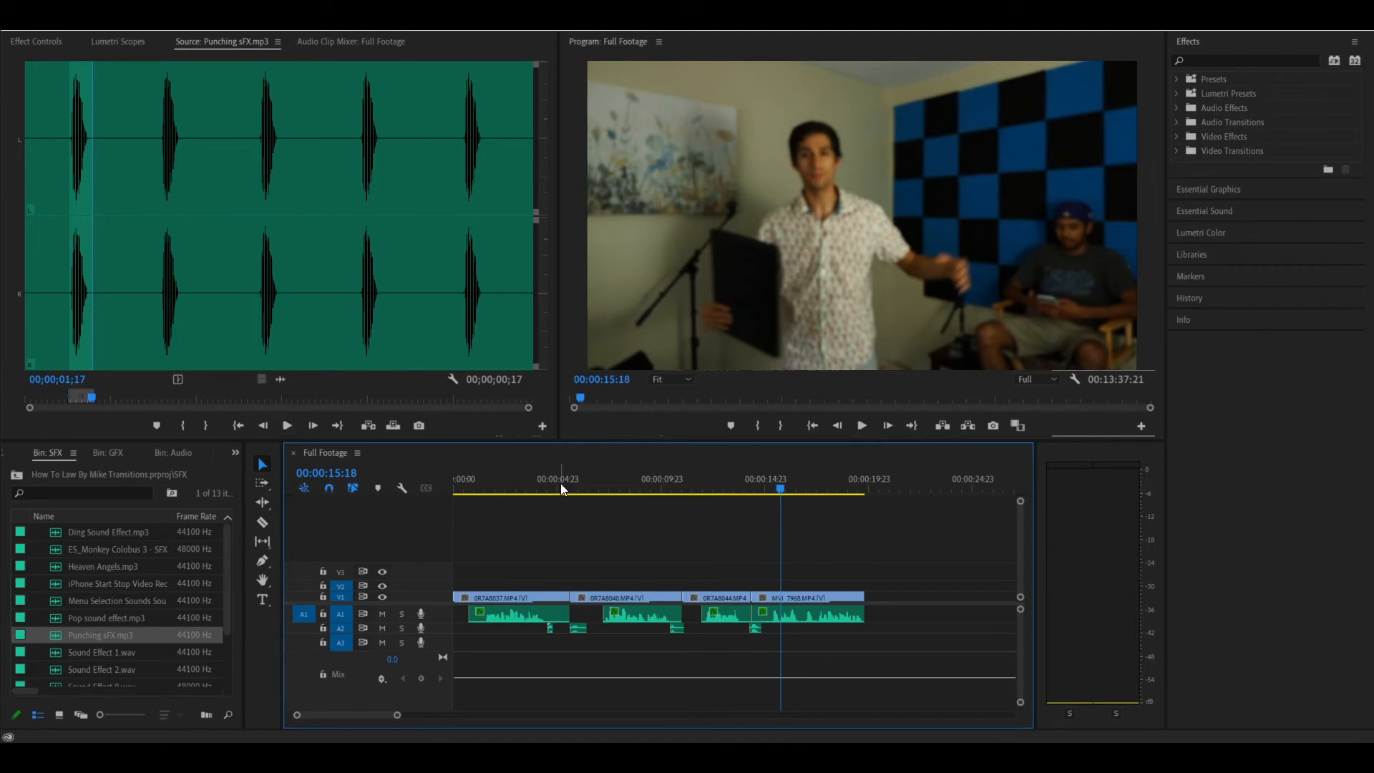
click(574, 491)
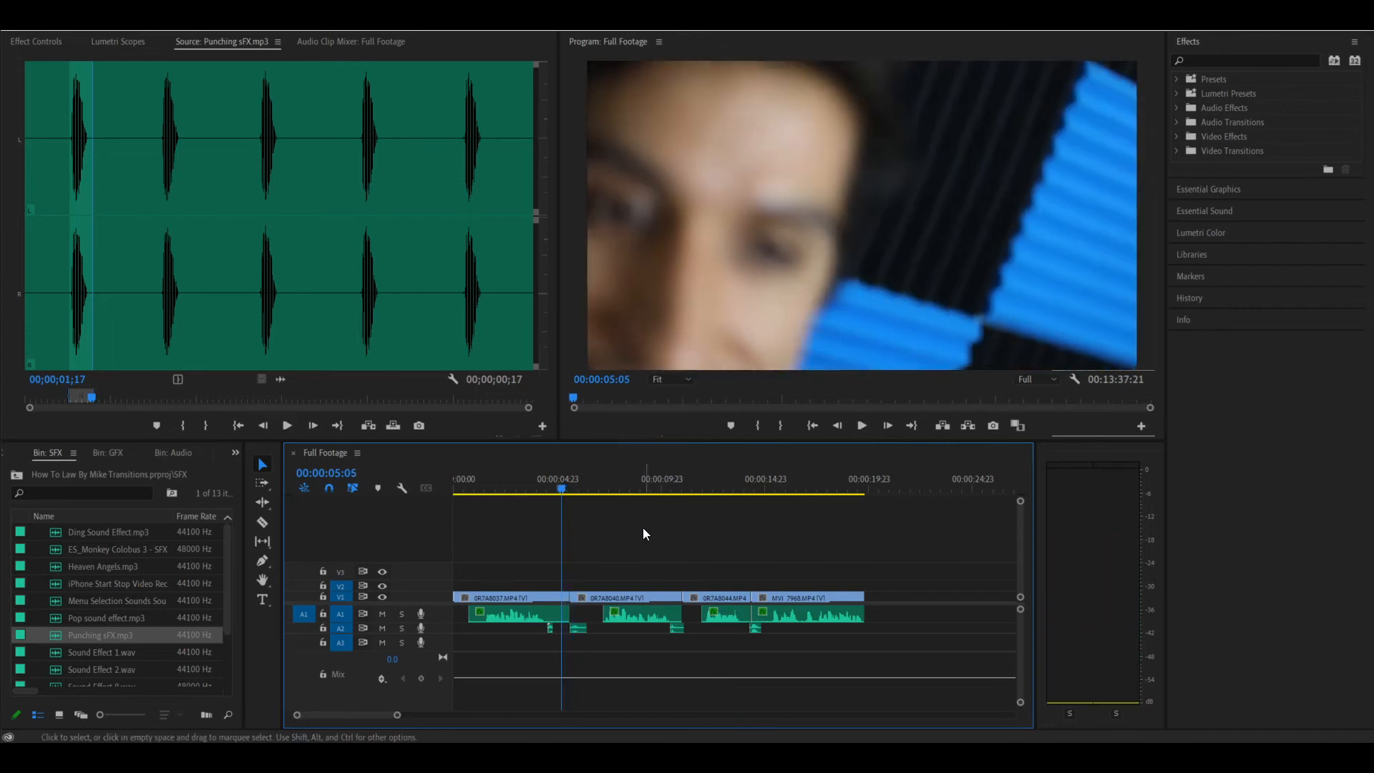
mouse_move(649, 534)
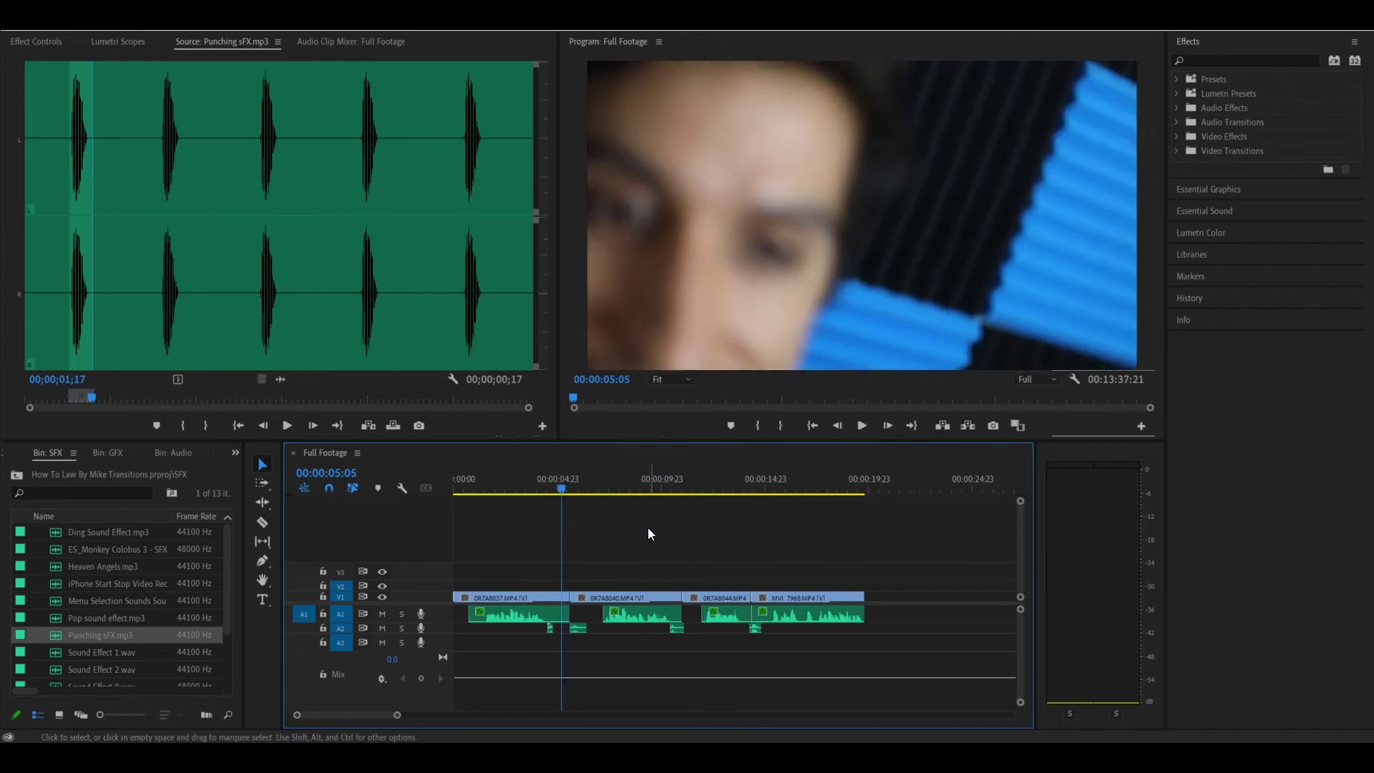